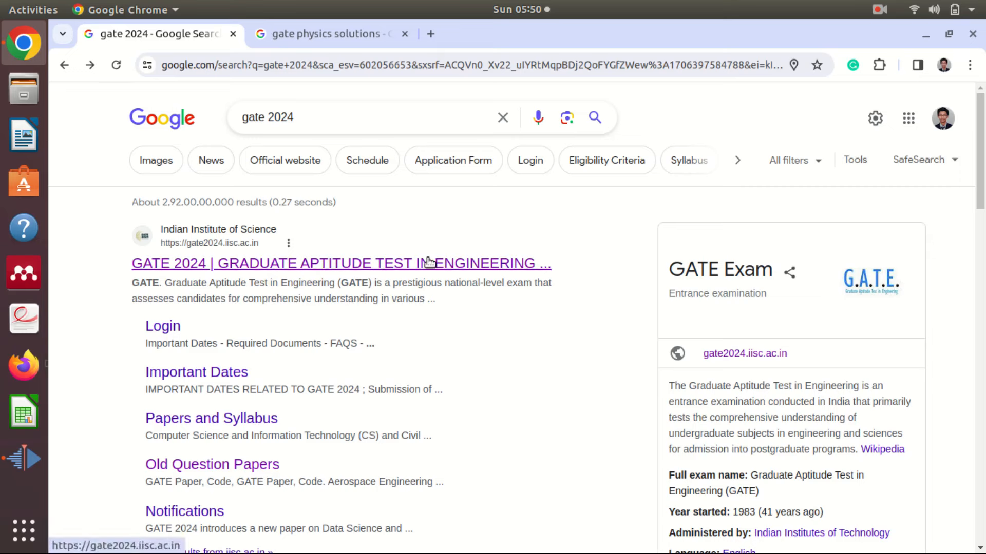
- Open the official GATE 2024 website and browse its Download page of brochure and past papers
{"action": "left_click", "coordinate": [341, 263]}
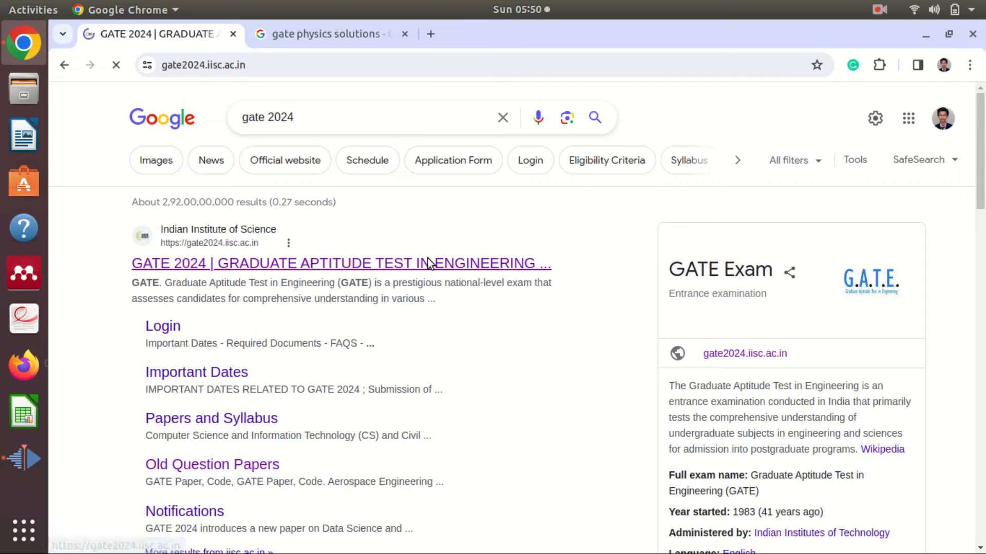
{"action": "left_click", "coordinate": [342, 263]}
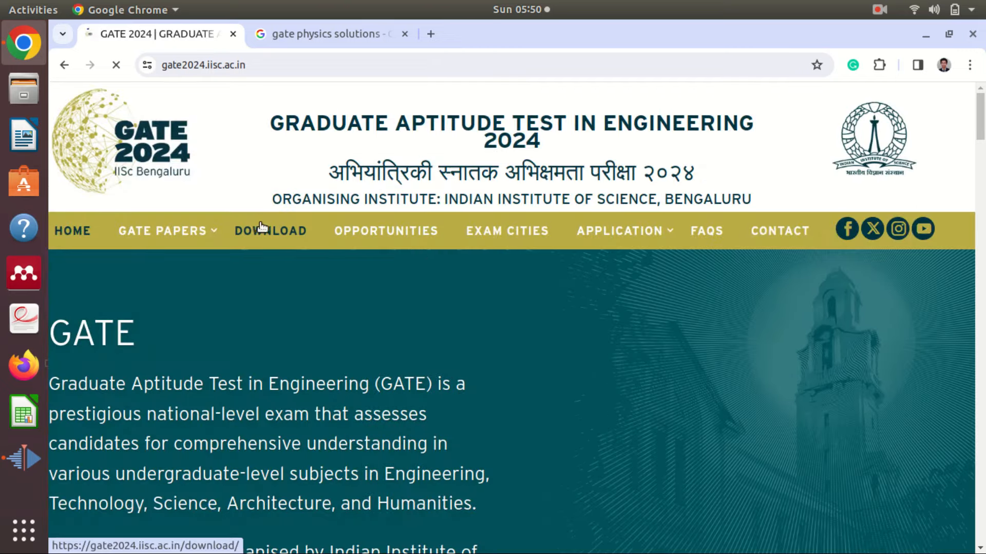
{"action": "left_click", "coordinate": [270, 230]}
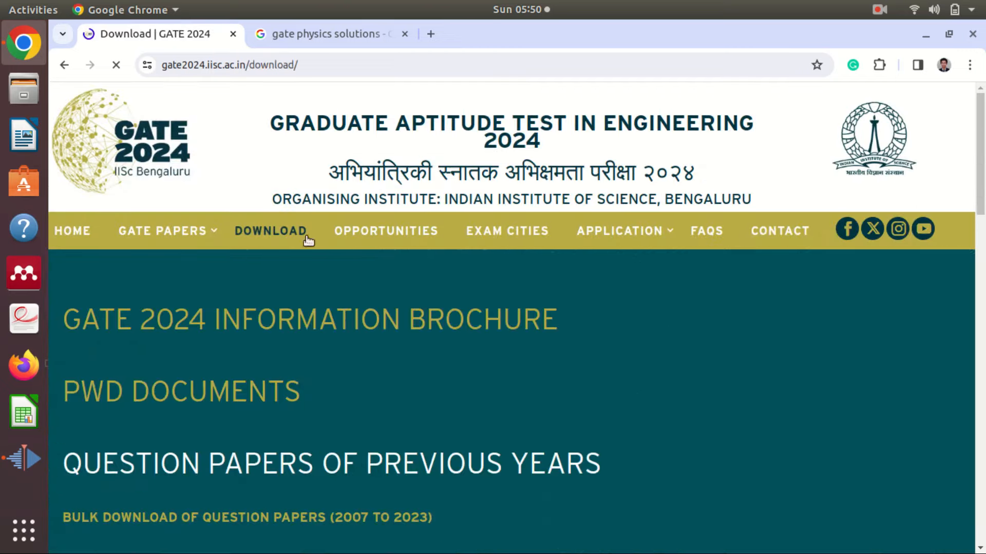
{"action": "scroll", "scroll_direction": "down", "scroll_amount": 3}
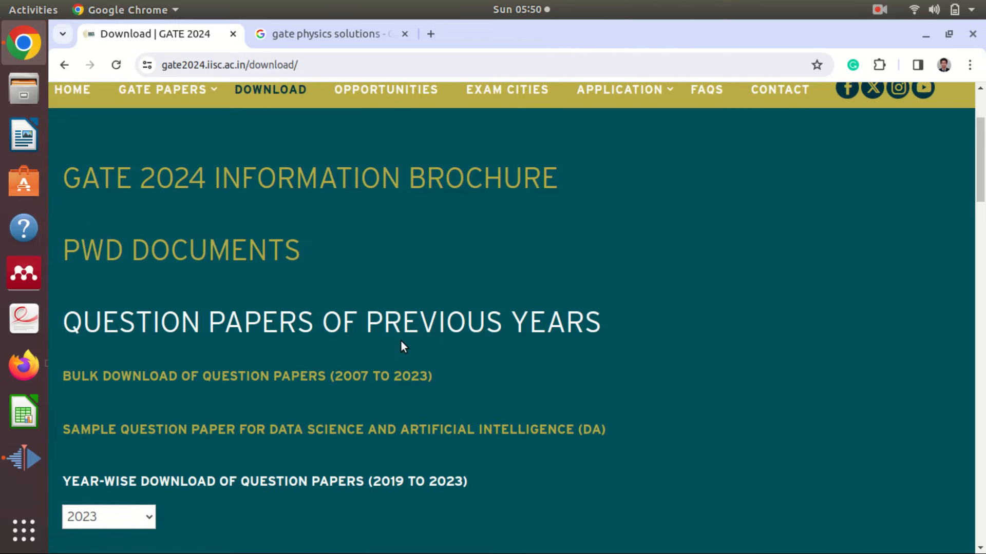
{"action": "scroll", "scroll_direction": "down", "scroll_amount": 3}
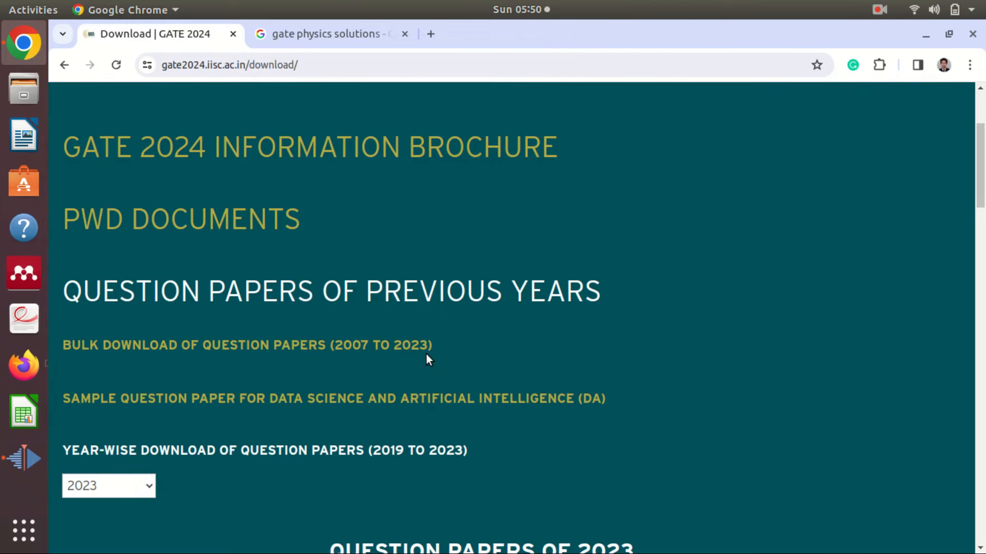
{"action": "scroll", "scroll_direction": "down", "scroll_amount": 3}
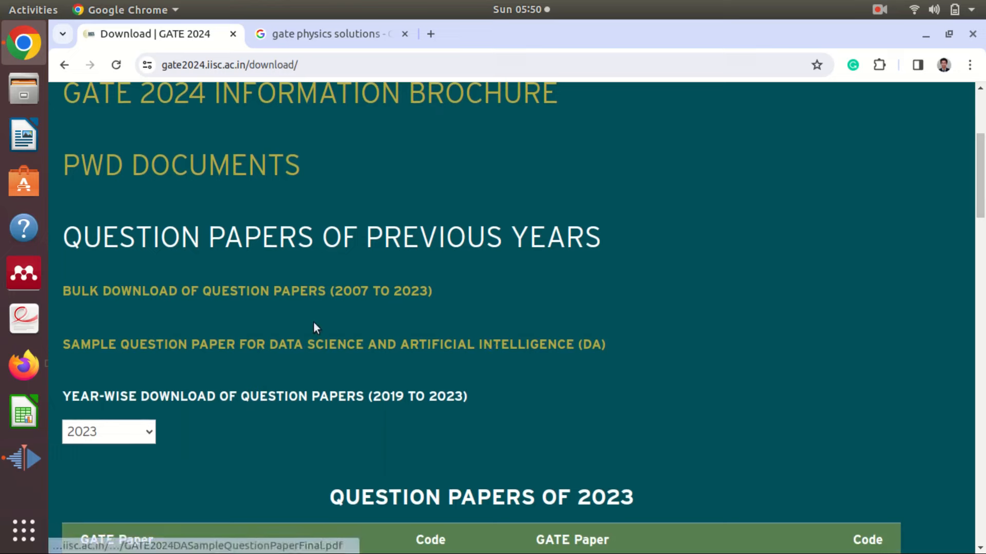
{"action": "mouse_move", "coordinate": [110, 412]}
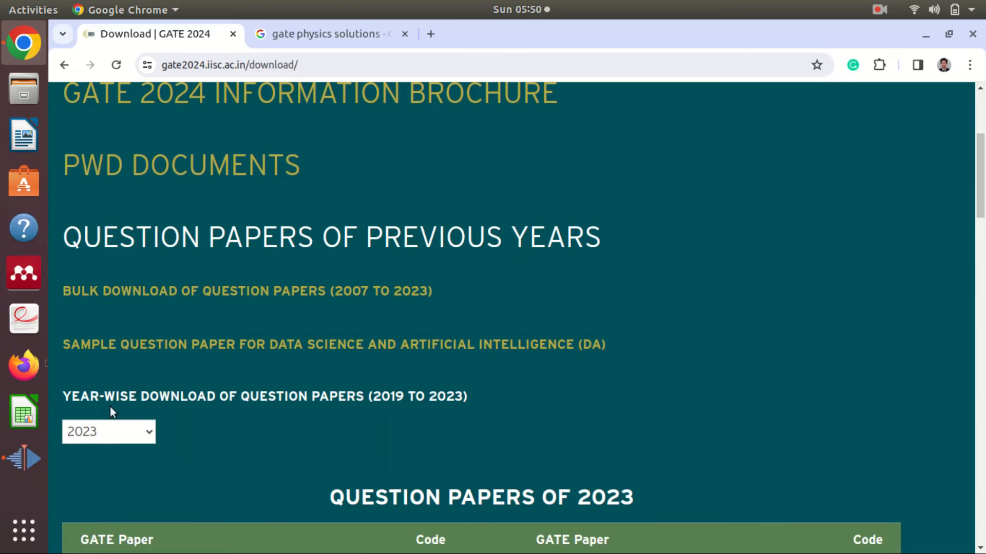
{"action": "scroll", "scroll_direction": "down", "scroll_amount": 3}
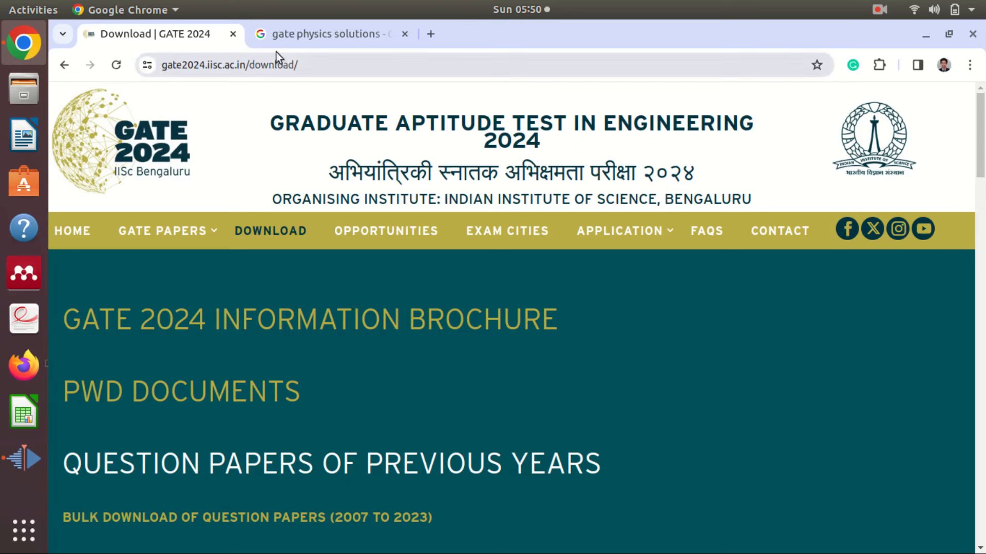
- Open the Pravegaa GATE physics solutions result in a new tab and view it
{"action": "left_click", "coordinate": [327, 34]}
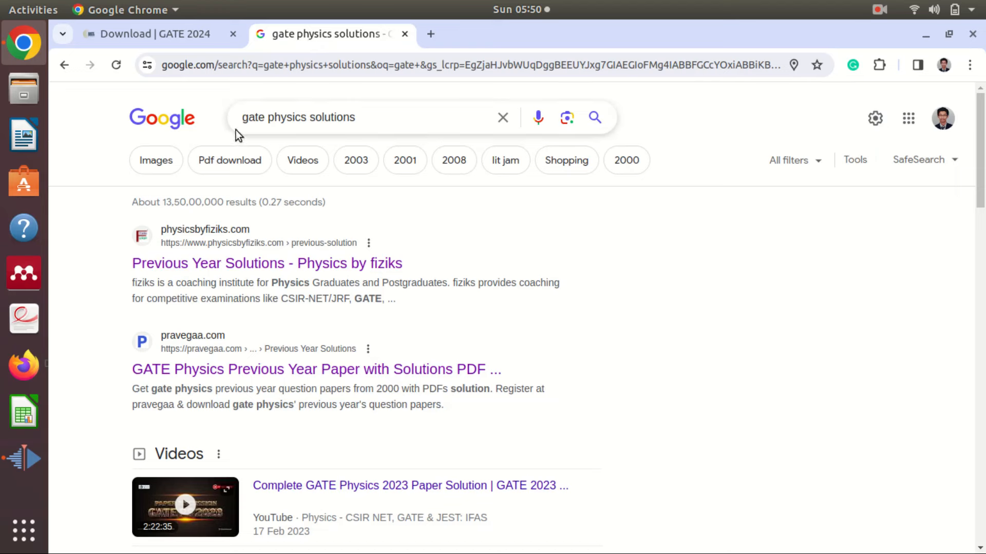
{"action": "mouse_move", "coordinate": [491, 250]}
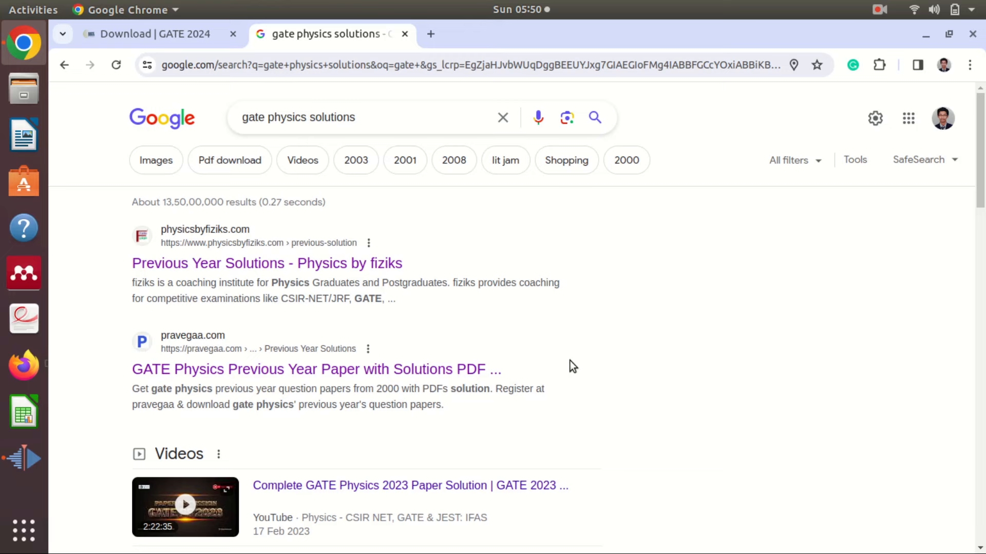
{"action": "right_click", "coordinate": [316, 369]}
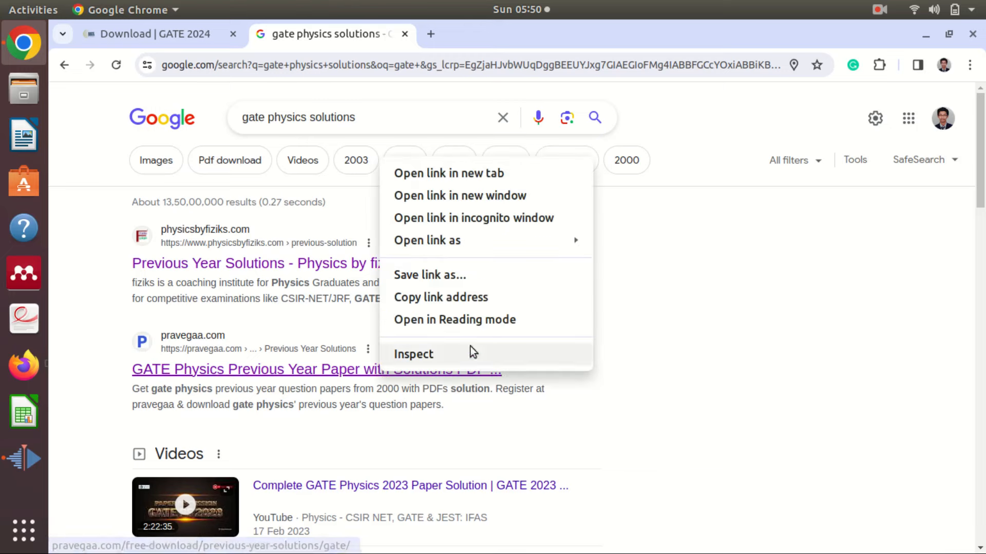
{"action": "left_click", "coordinate": [448, 173]}
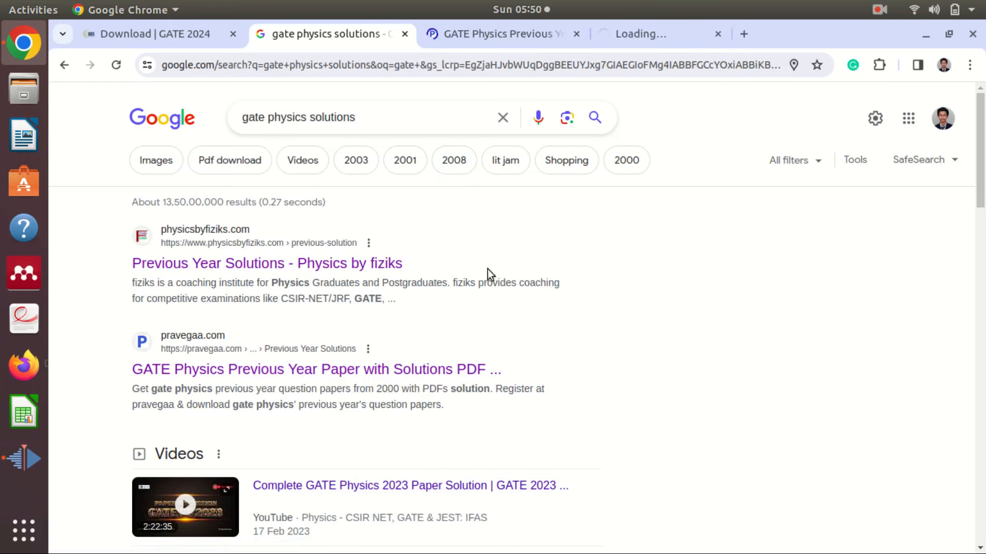
{"action": "left_click", "coordinate": [496, 34]}
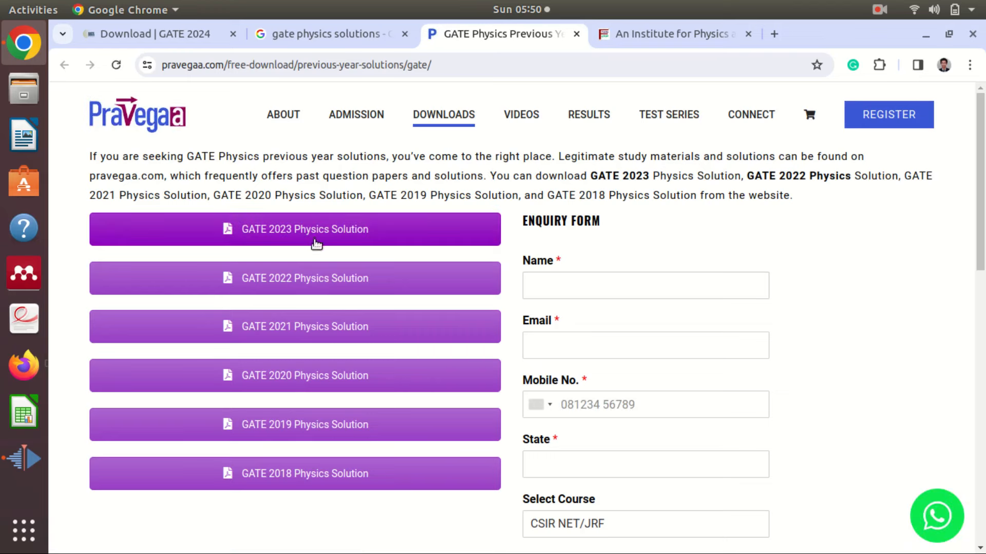
{"action": "mouse_move", "coordinate": [274, 290]}
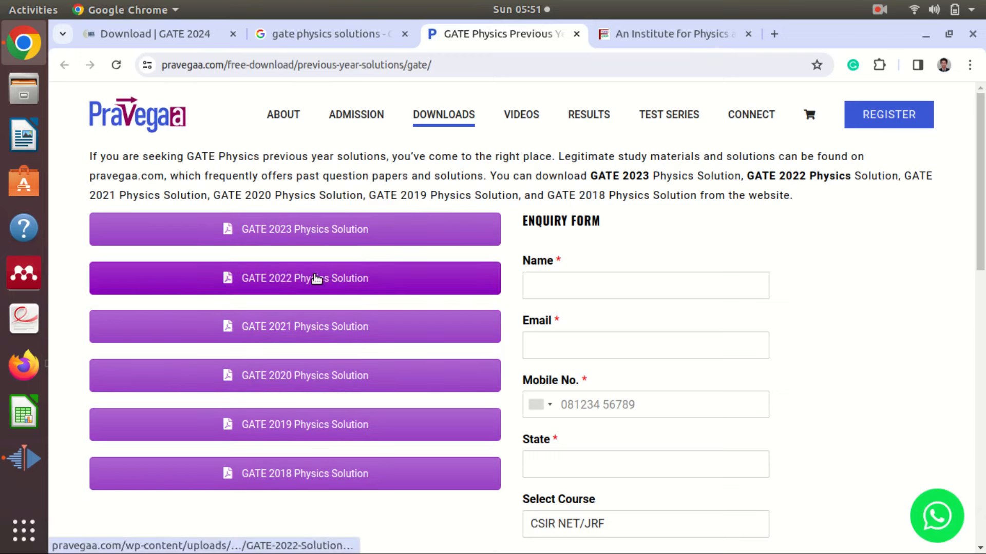
- Open Pravegaa's GATE 2022 Physics Solution PDF
{"action": "left_click", "coordinate": [305, 278]}
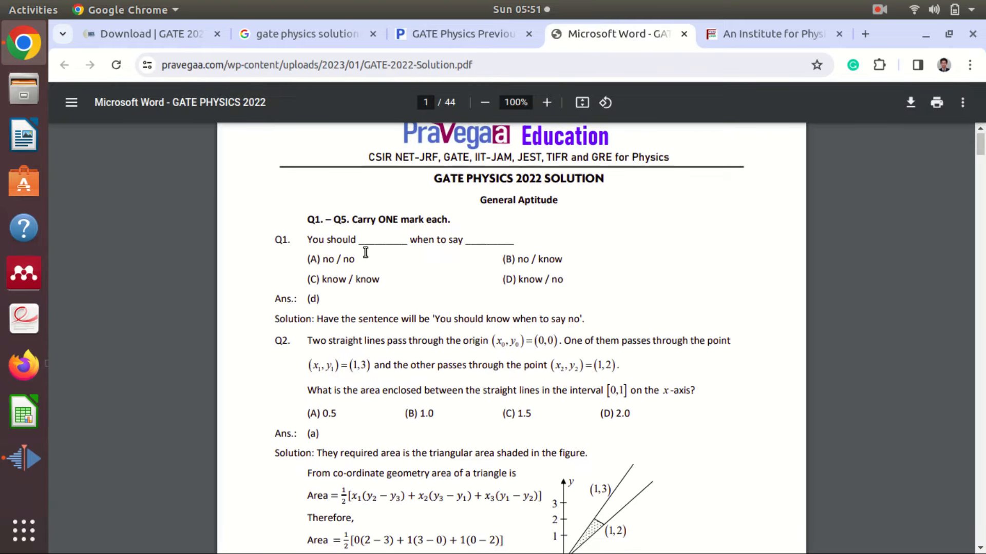
{"action": "mouse_move", "coordinate": [350, 320]}
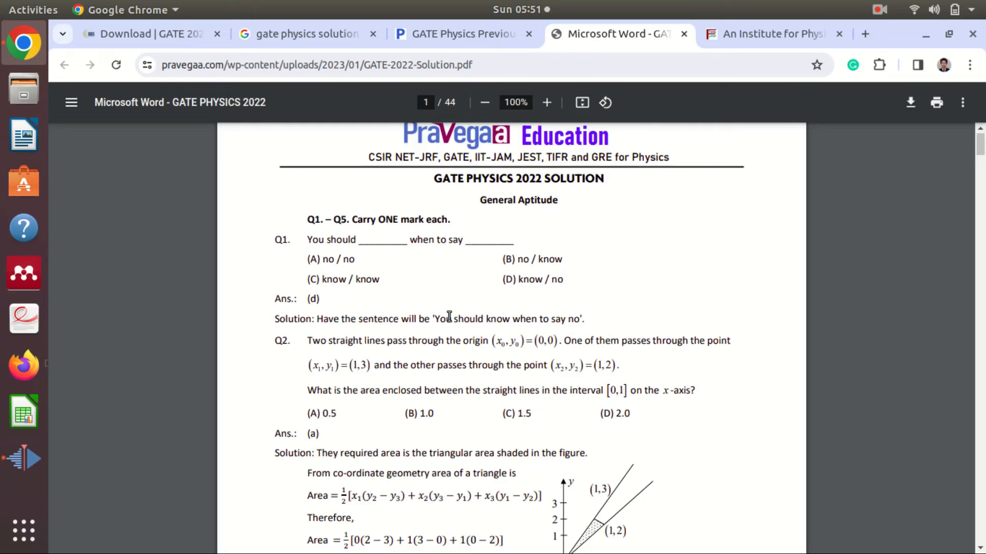
- Read the GATE 2022 solution PDF through page 8, then return to Pravegaa's solutions page
{"action": "scroll", "scroll_direction": "down", "scroll_amount": 3}
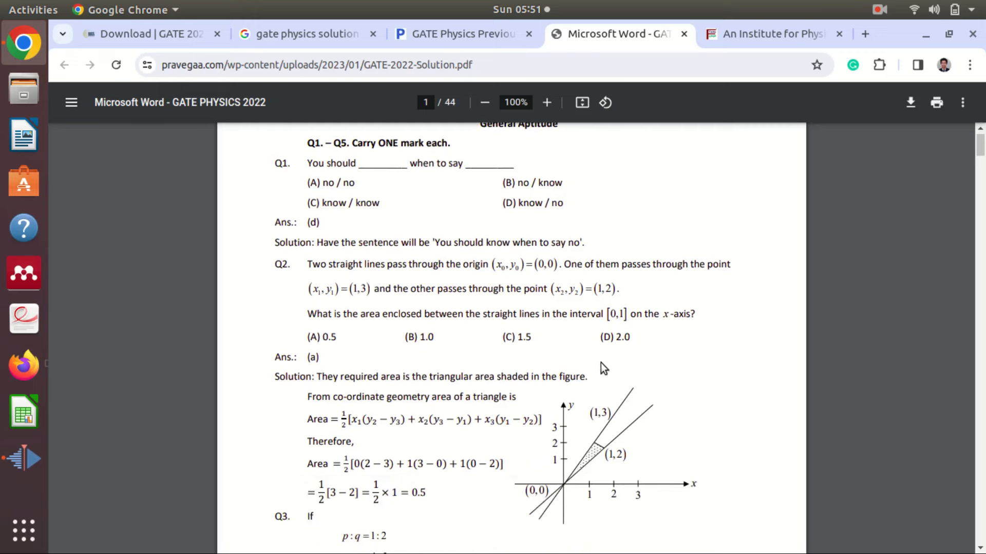
{"action": "scroll", "scroll_direction": "down", "scroll_amount": 3}
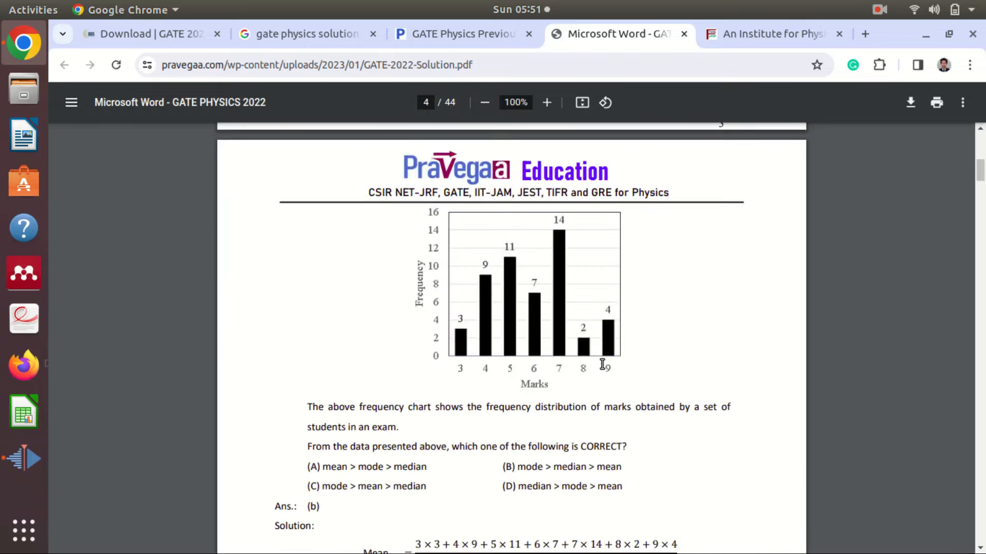
{"action": "scroll", "scroll_direction": "down", "scroll_amount": 3}
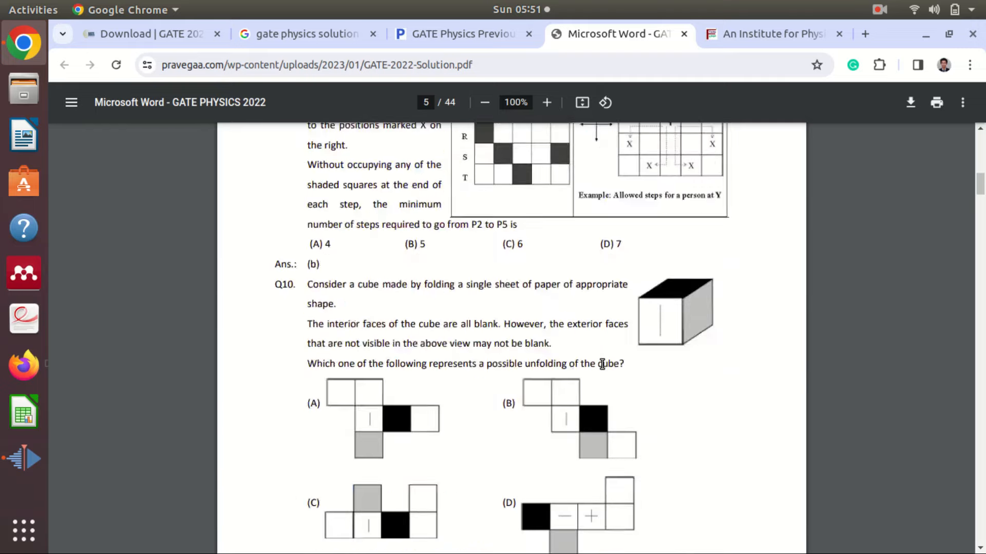
{"action": "scroll", "scroll_direction": "down", "scroll_amount": 3}
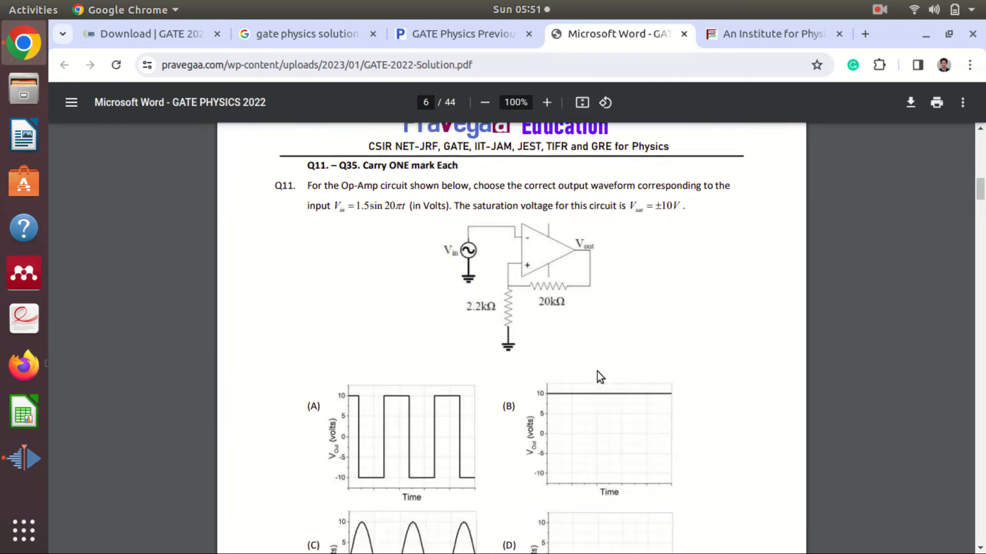
{"action": "scroll", "scroll_direction": "down", "scroll_amount": 3}
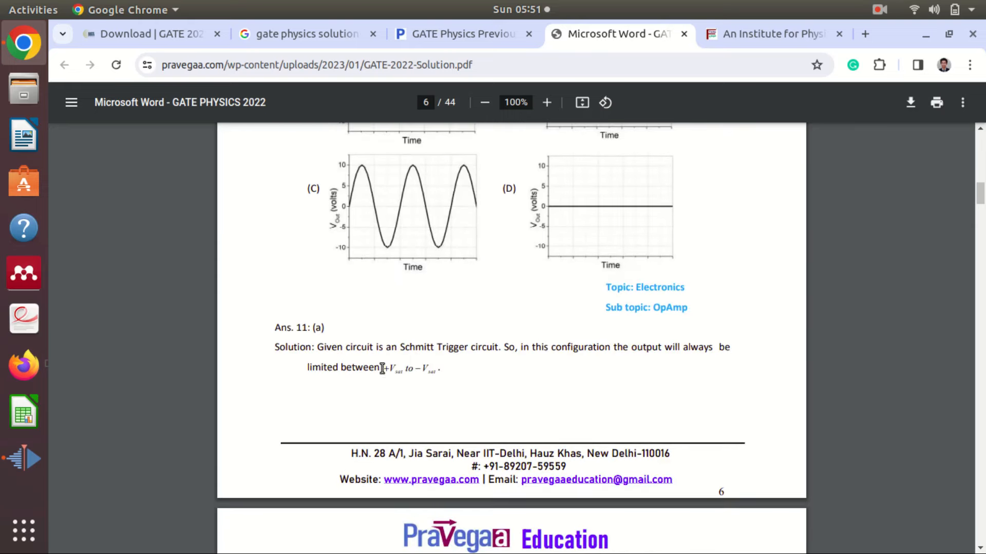
{"action": "scroll", "scroll_direction": "down", "scroll_amount": 3}
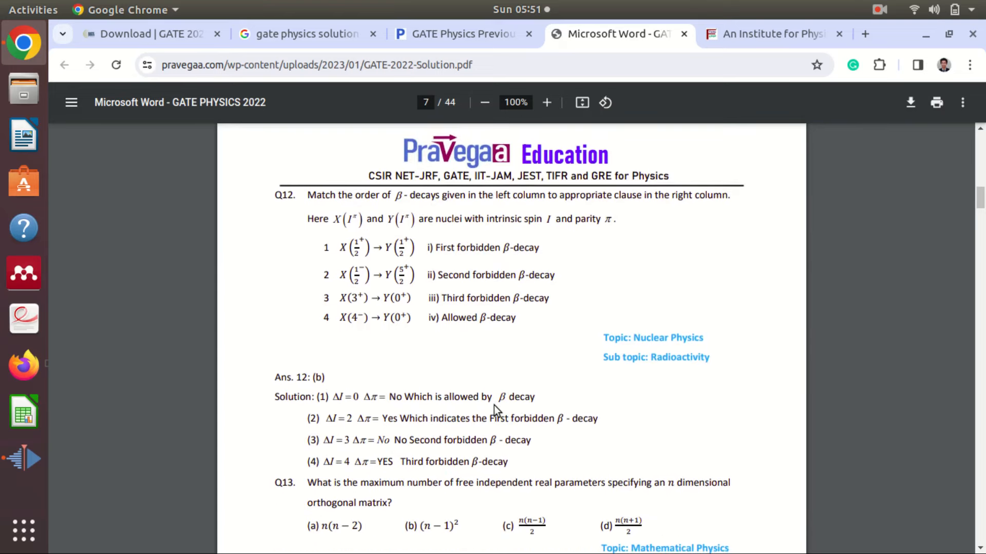
{"action": "mouse_move", "coordinate": [542, 409]}
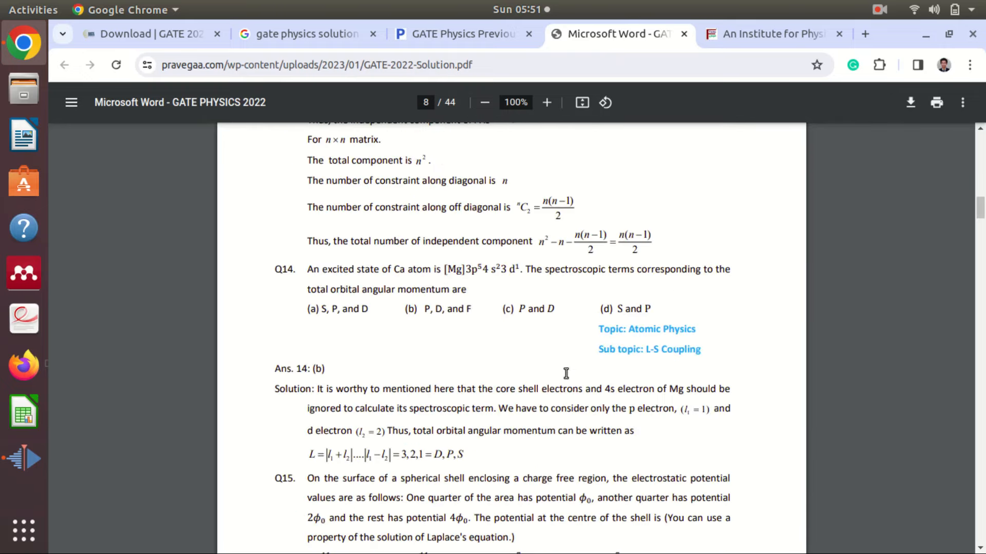
{"action": "left_click", "coordinate": [459, 34]}
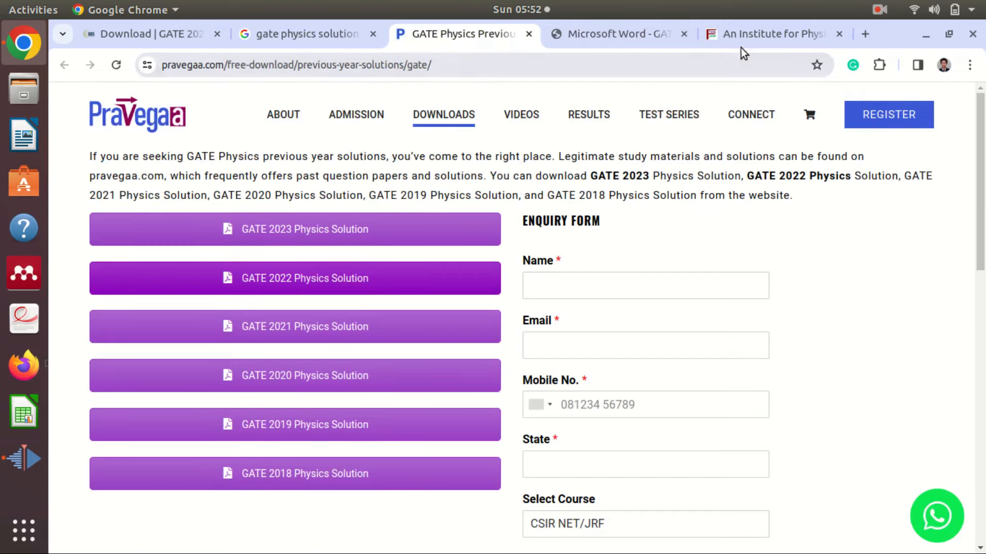
- On Physics by fiziks, open the topic-wise Quantum Mechanics GATE 2010-2019 solutions
{"action": "left_click", "coordinate": [767, 34]}
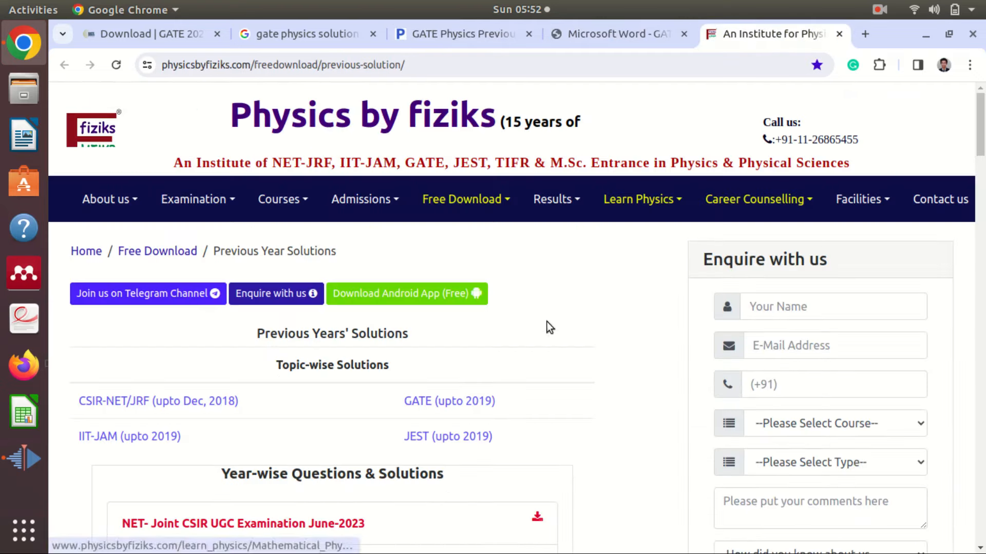
{"action": "scroll", "scroll_direction": "down", "scroll_amount": 3}
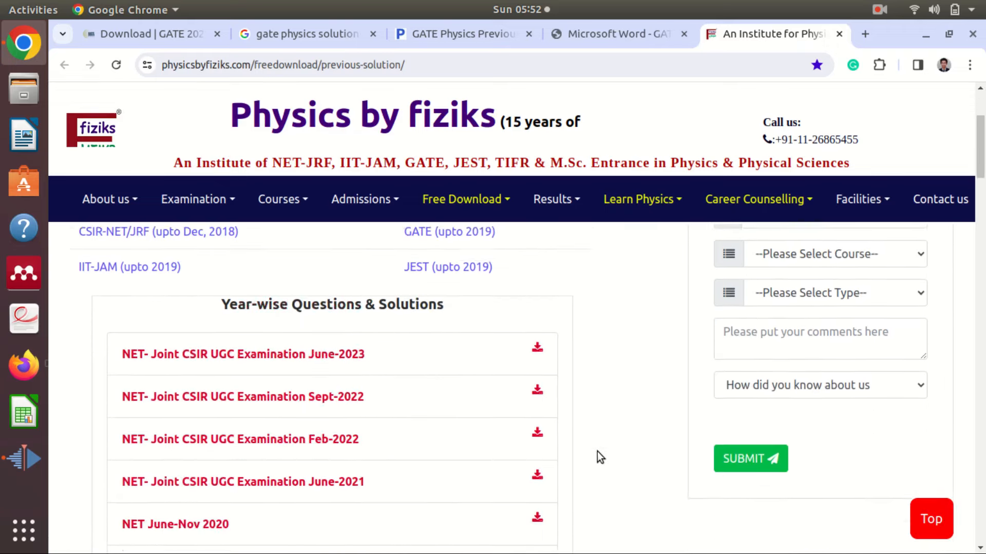
{"action": "scroll", "scroll_direction": "down", "scroll_amount": 3}
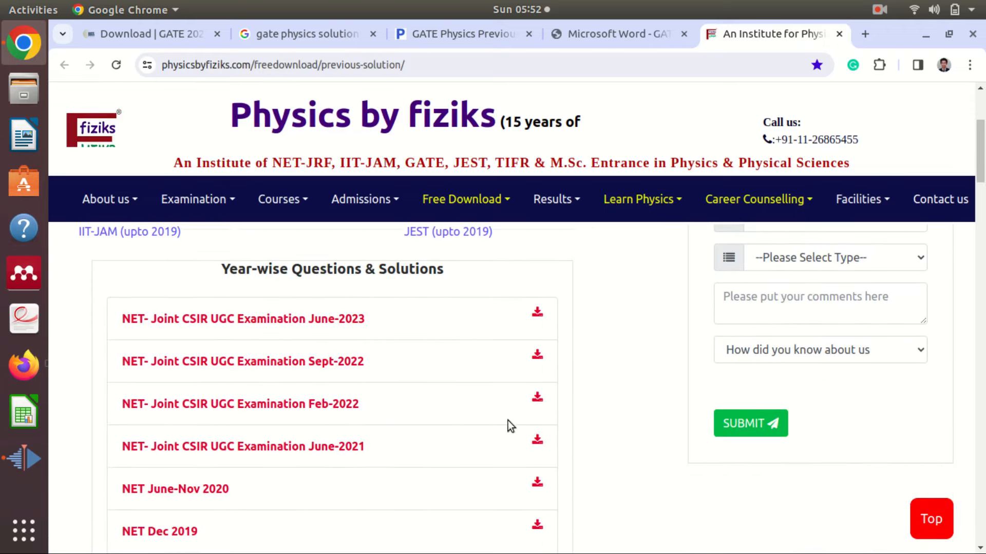
{"action": "scroll", "scroll_direction": "down", "scroll_amount": 3}
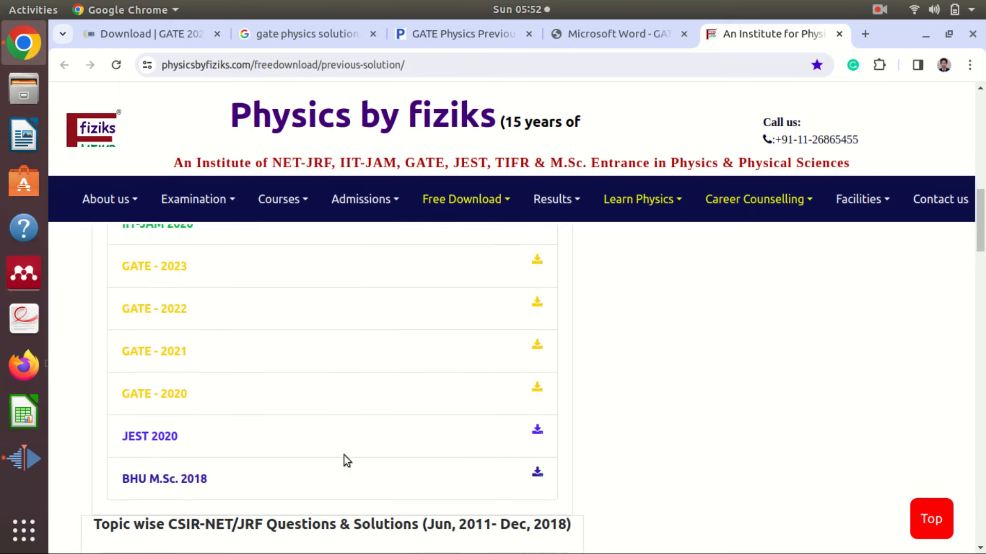
{"action": "mouse_move", "coordinate": [580, 392]}
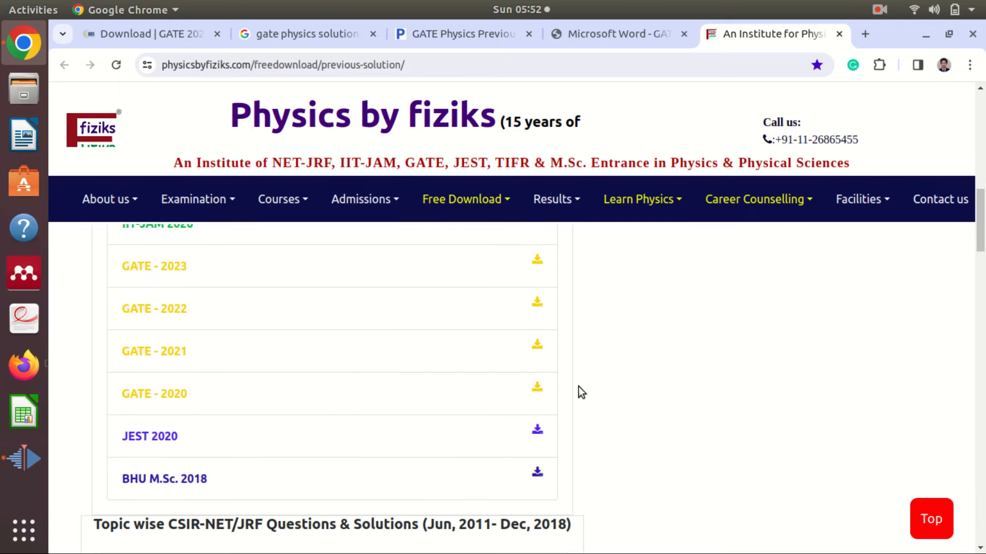
{"action": "mouse_move", "coordinate": [212, 456]}
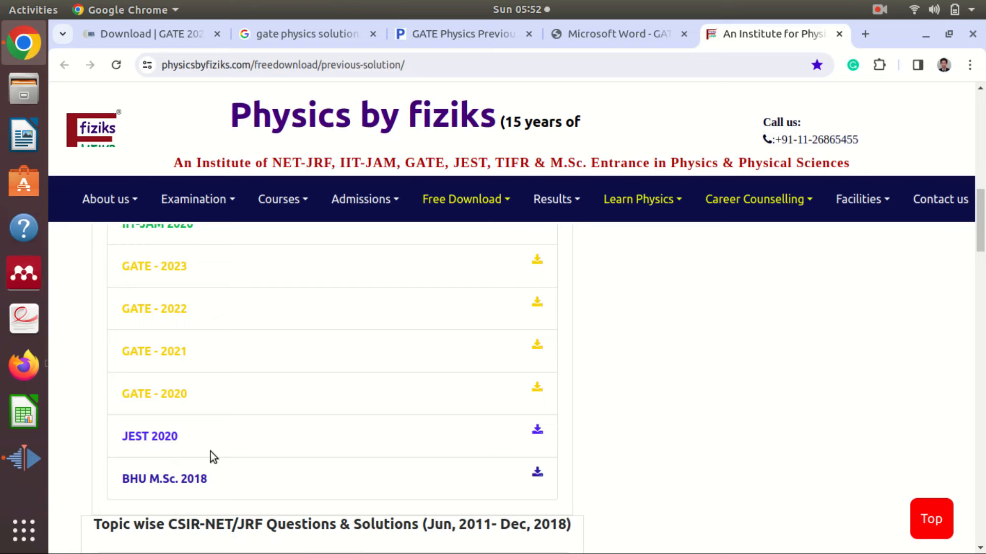
{"action": "mouse_move", "coordinate": [393, 475]}
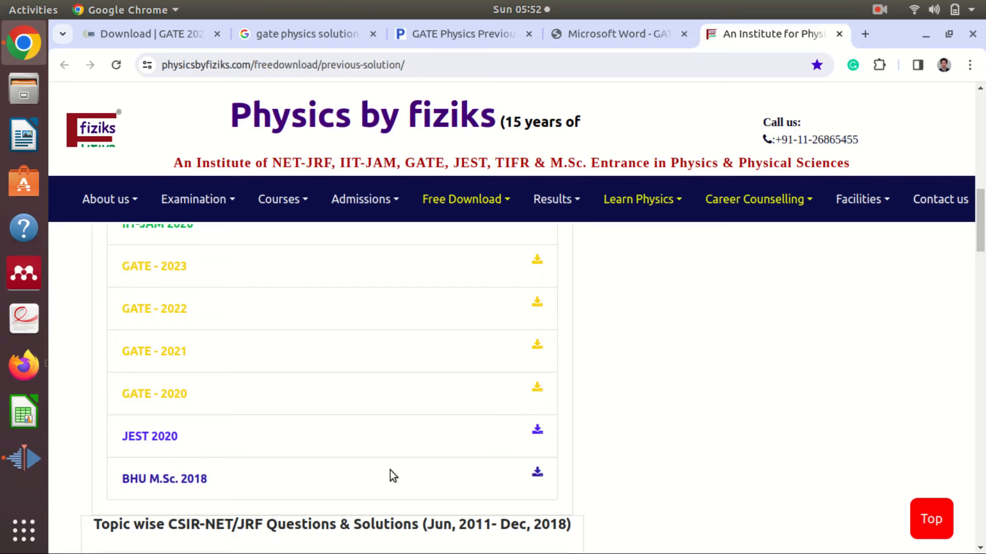
{"action": "mouse_move", "coordinate": [672, 454]}
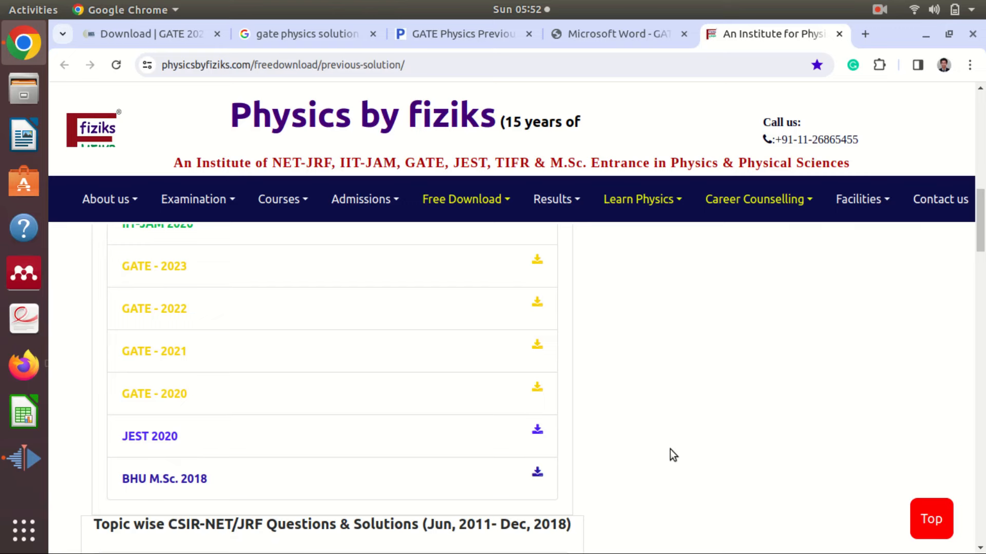
{"action": "scroll", "scroll_direction": "down", "scroll_amount": 3}
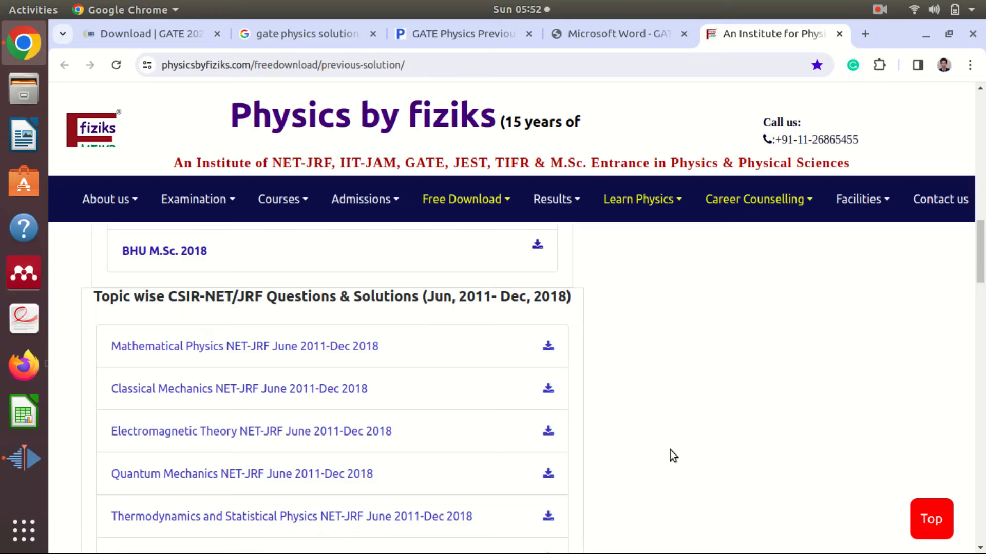
{"action": "mouse_move", "coordinate": [551, 315]}
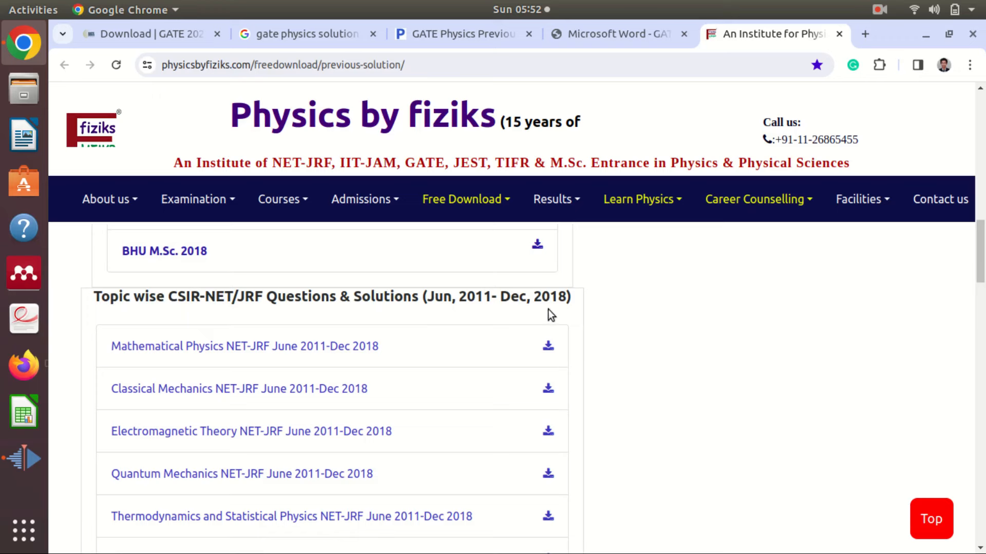
{"action": "mouse_move", "coordinate": [652, 317]}
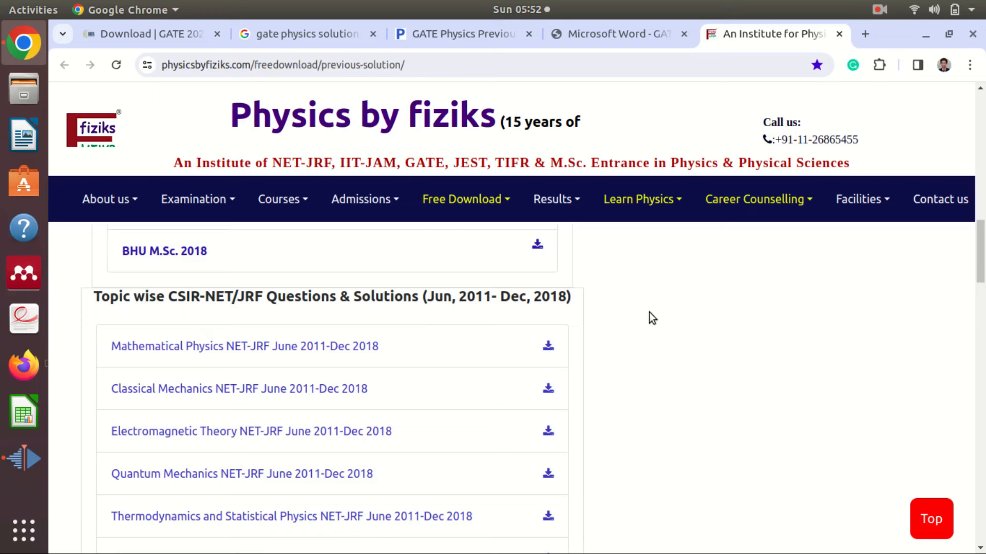
{"action": "mouse_move", "coordinate": [176, 360]}
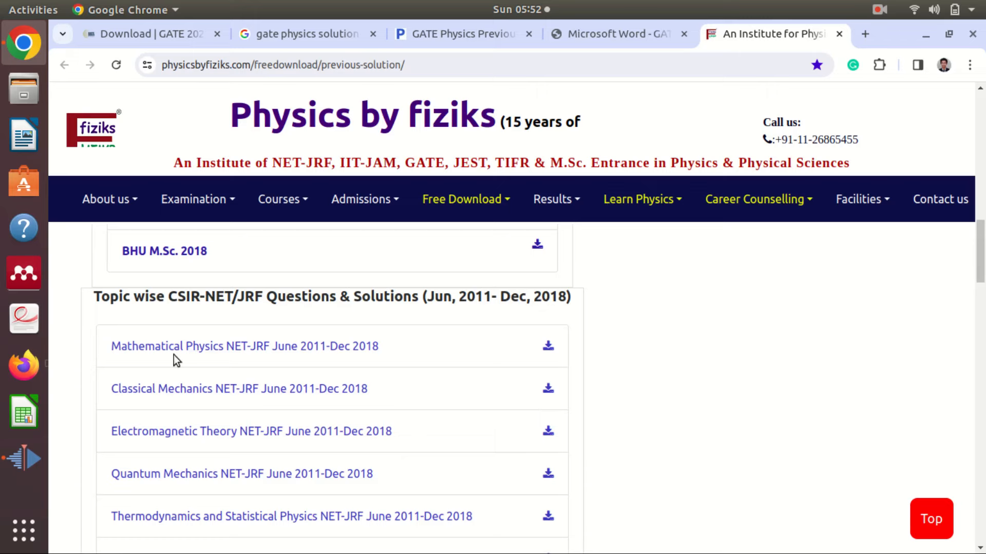
{"action": "mouse_move", "coordinate": [196, 393]}
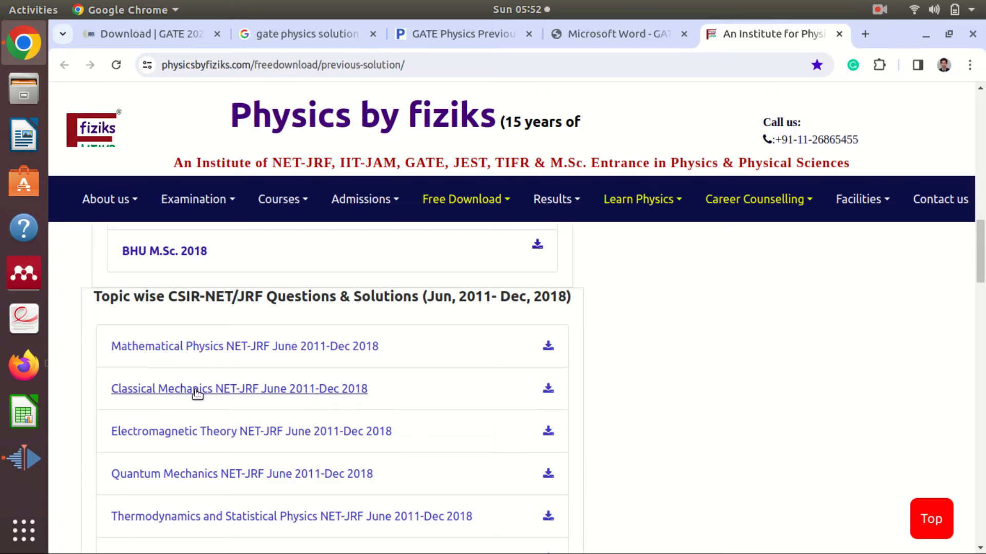
{"action": "scroll", "scroll_direction": "down", "scroll_amount": 3}
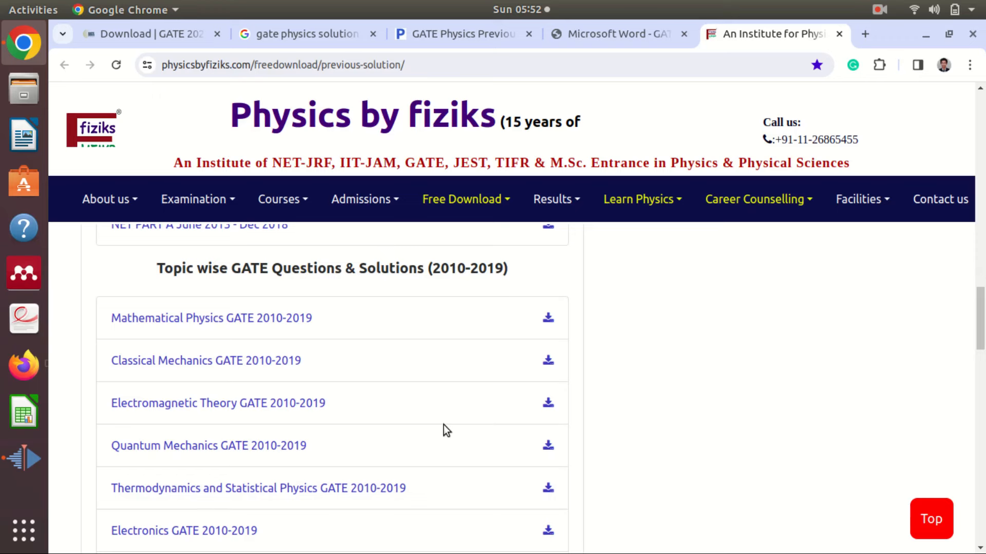
{"action": "mouse_move", "coordinate": [208, 445]}
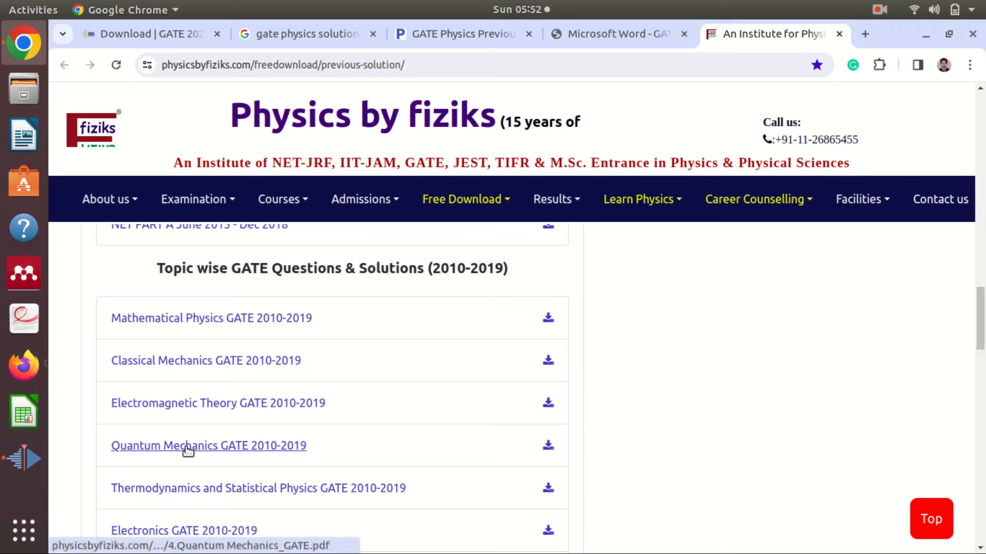
{"action": "left_click", "coordinate": [208, 446]}
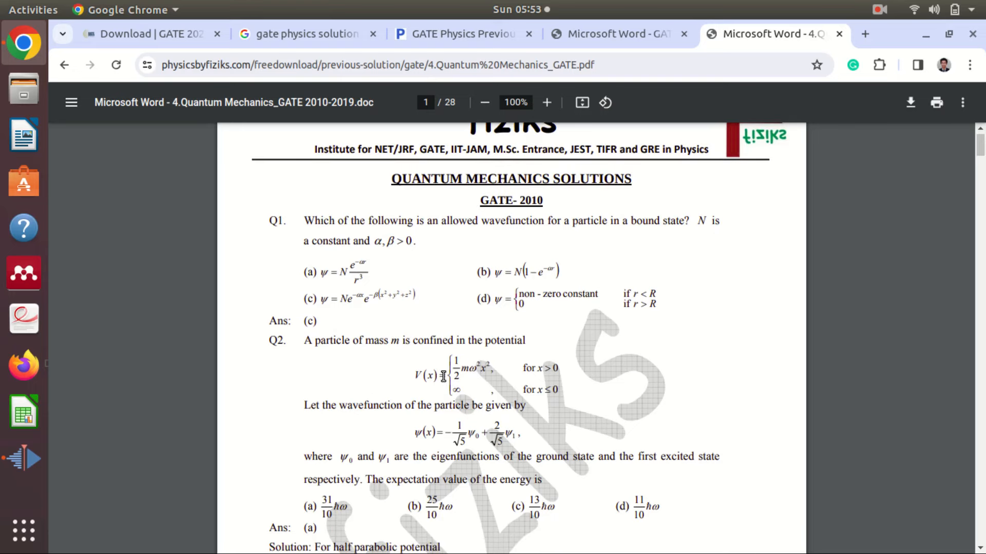
- Scroll through the first 2010 questions and answers in the Quantum Mechanics PDF
{"action": "scroll", "scroll_direction": "down", "scroll_amount": 3}
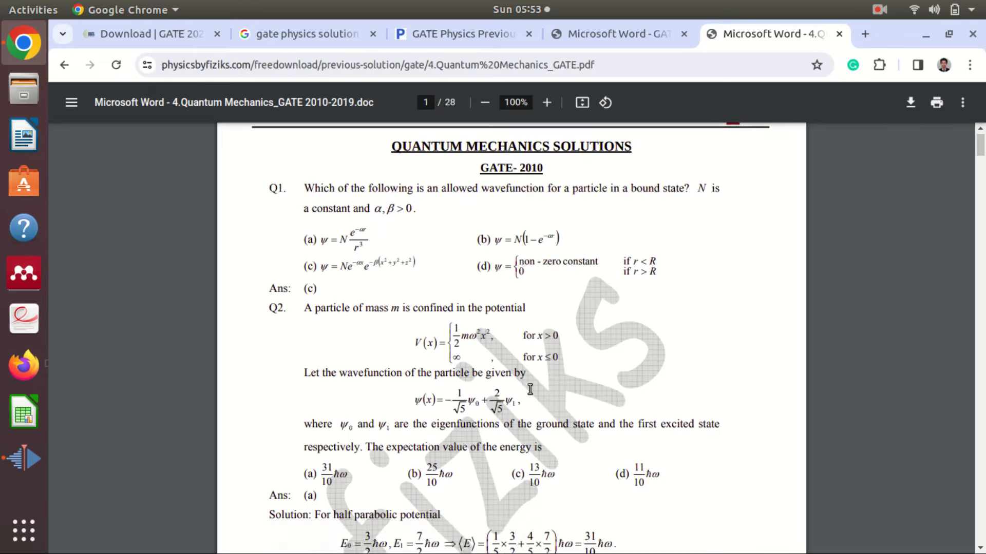
{"action": "scroll", "scroll_direction": "down", "scroll_amount": 3}
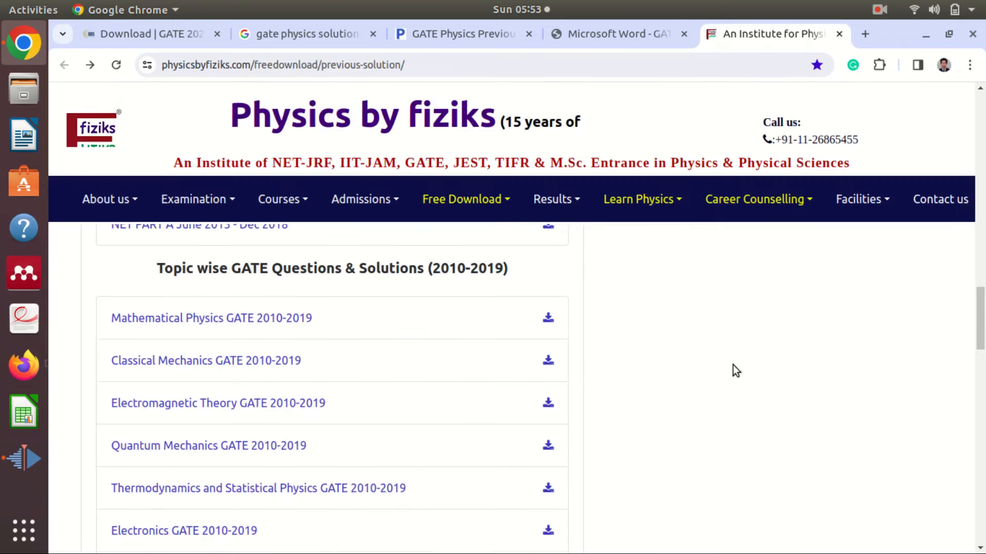
{"action": "scroll", "scroll_direction": "down", "scroll_amount": 3}
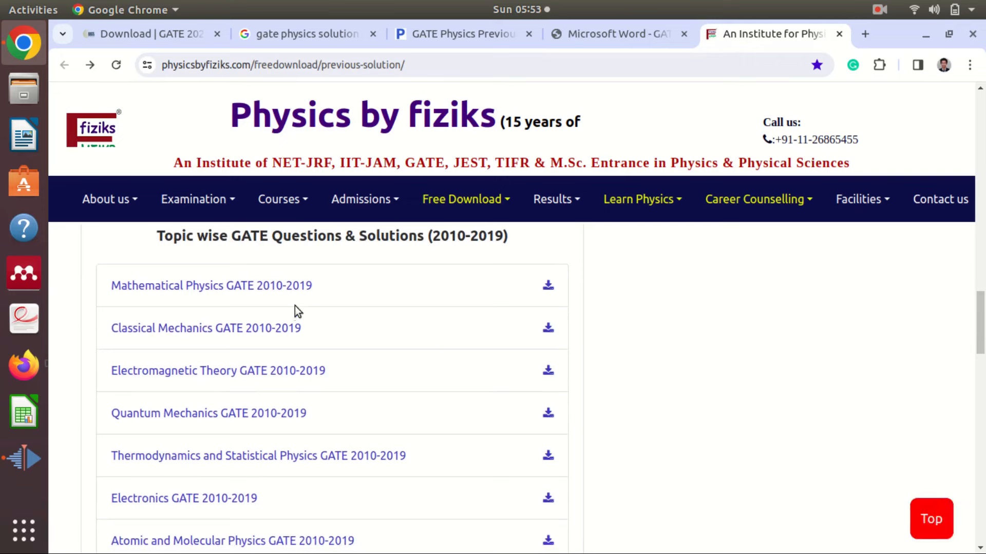
{"action": "mouse_move", "coordinate": [684, 324]}
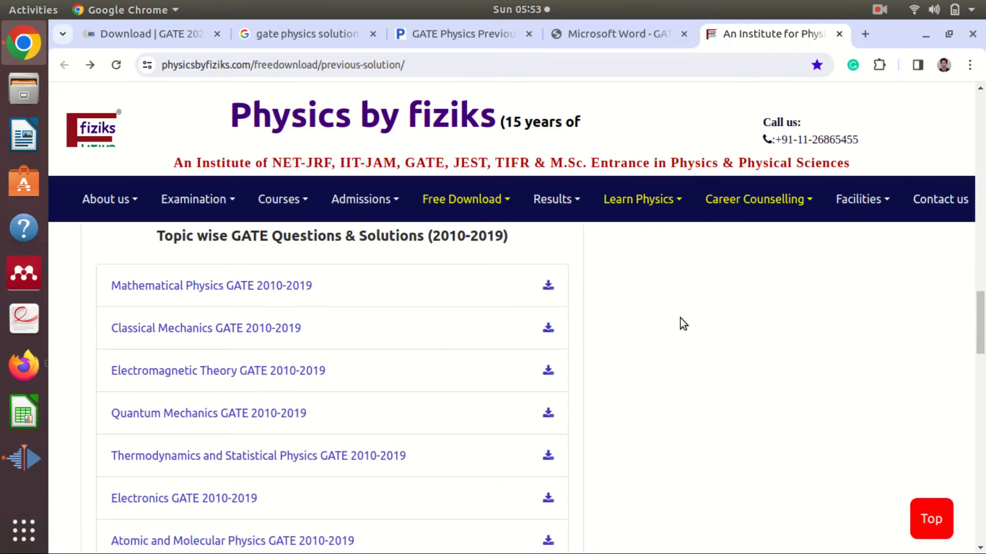